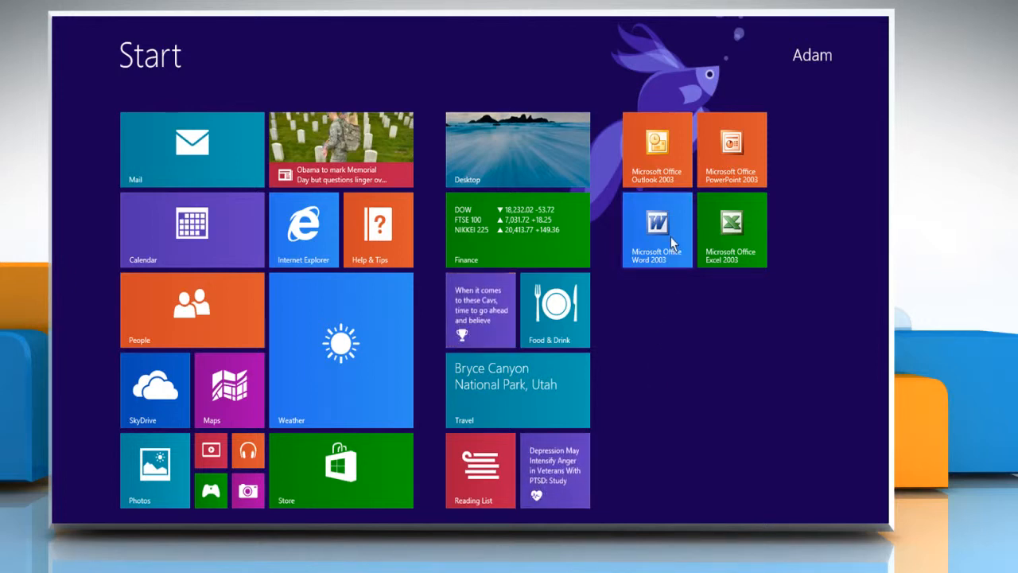
- Launch Microsoft Office Word 2003 from its Start screen tile
click(657, 230)
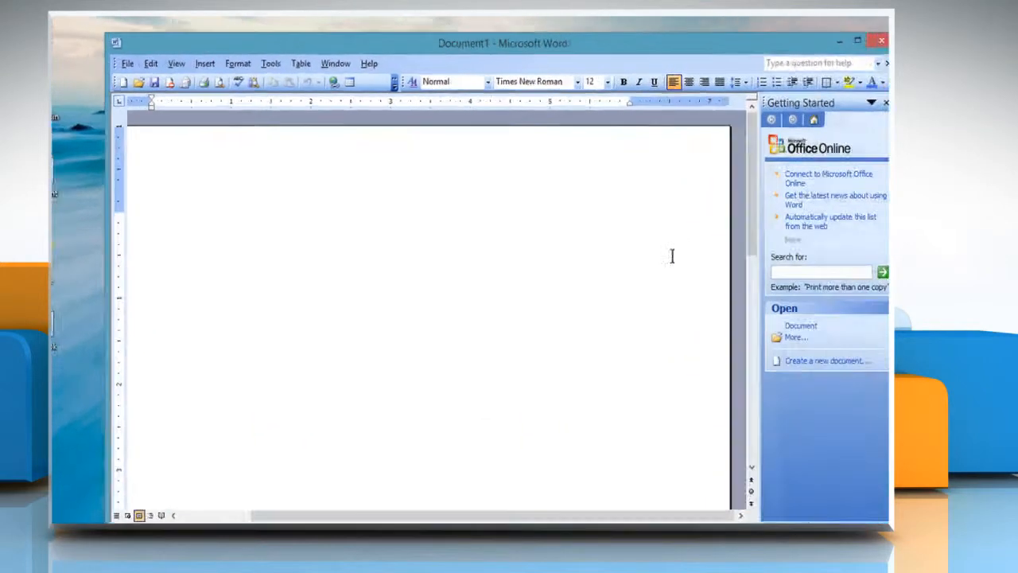
- Close the startup help pane and open the View menu's Toolbars list
click(885, 102)
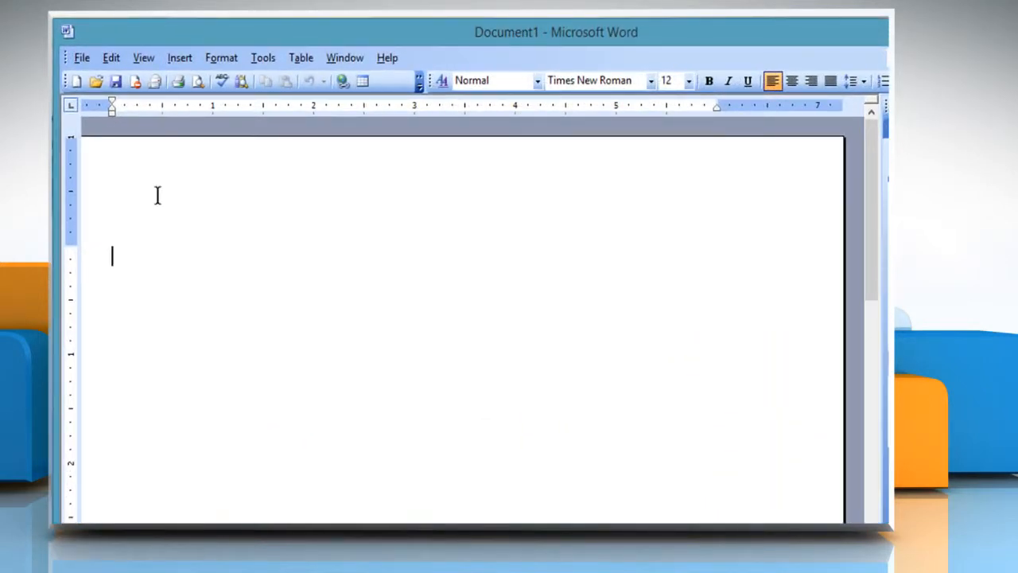
mouse_move(144, 108)
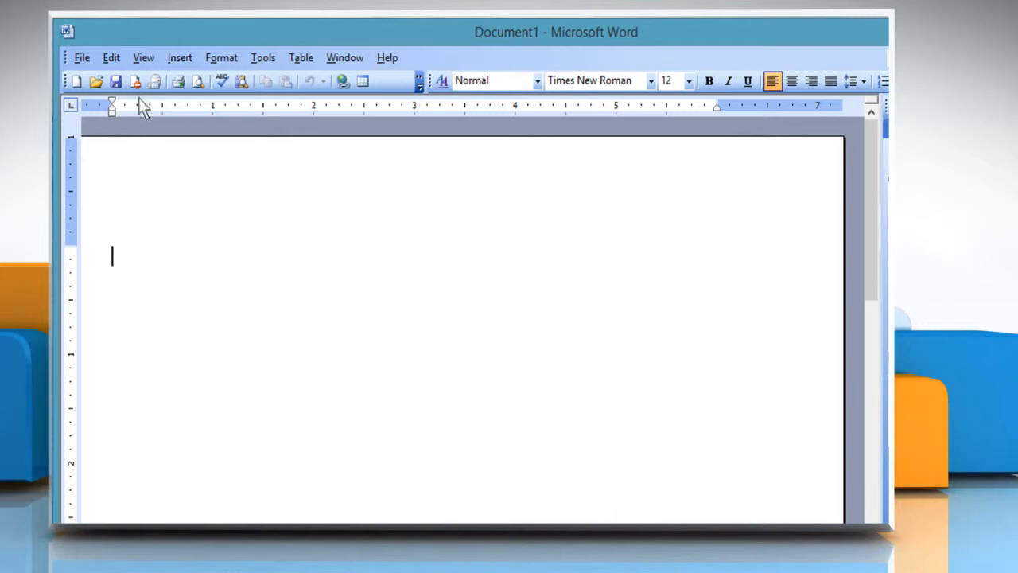
click(143, 57)
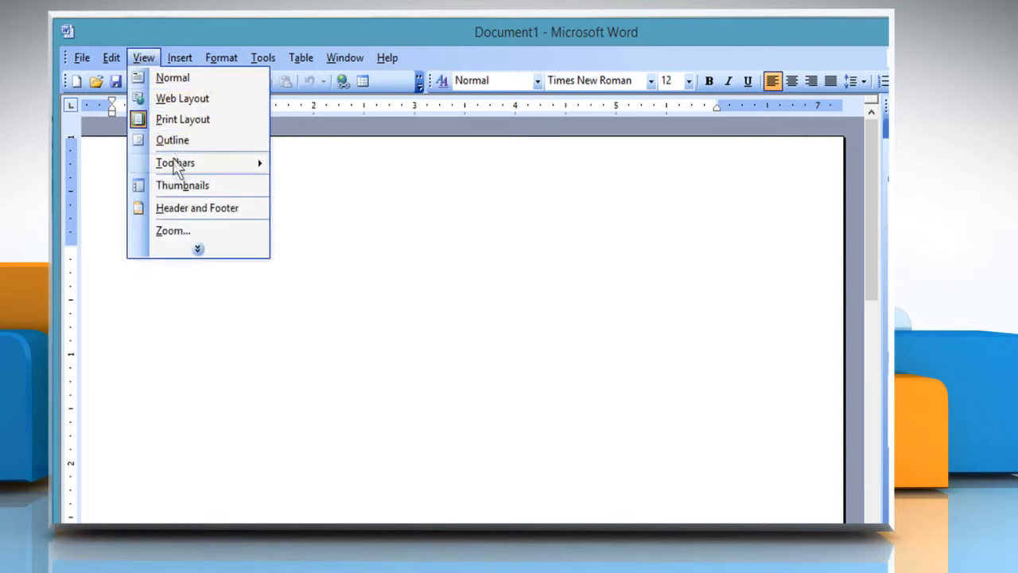
mouse_move(175, 162)
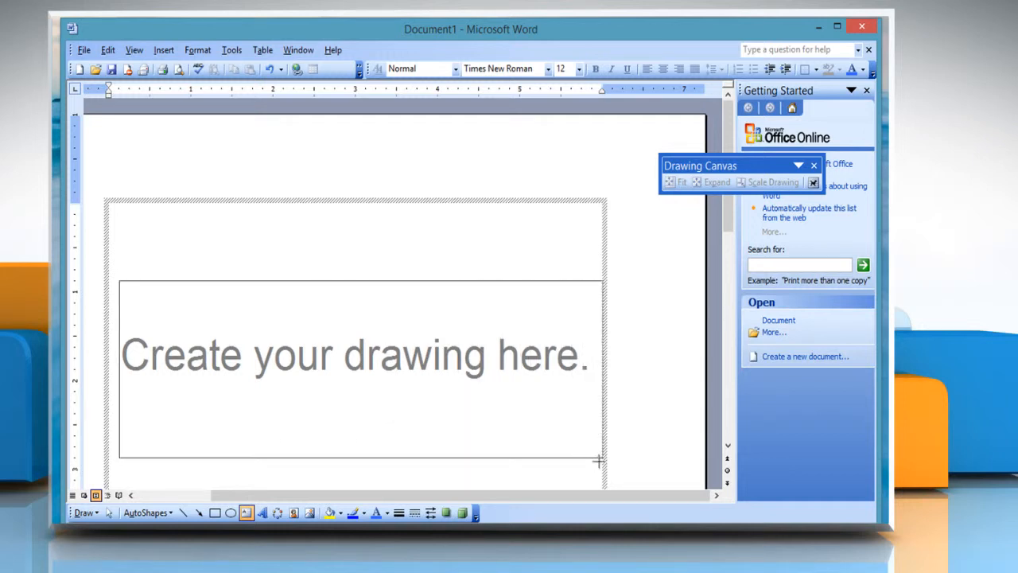
- Type 'This is a text box.' into the new text box and deselect it
click(350, 366)
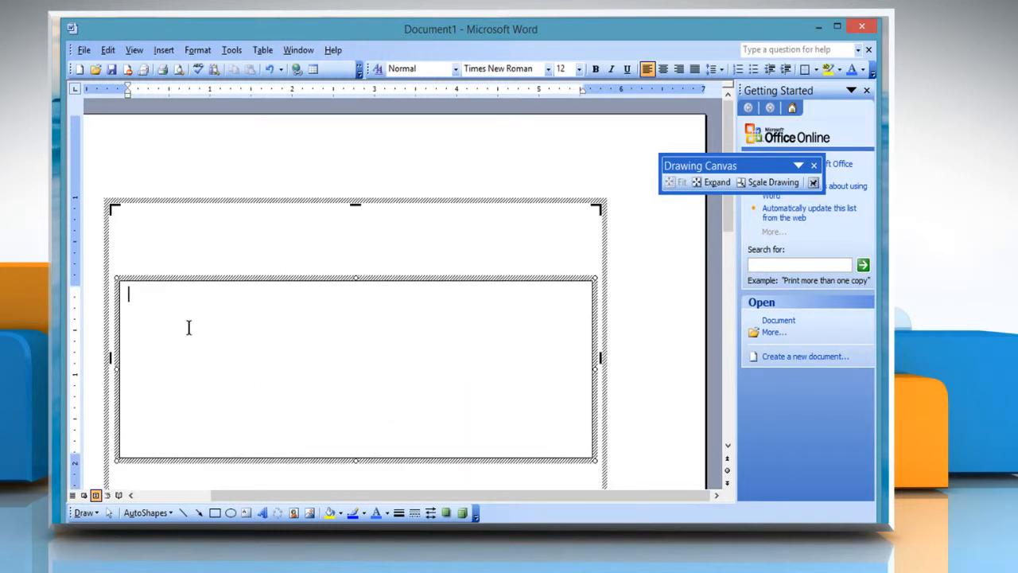
text(This is a text box.)
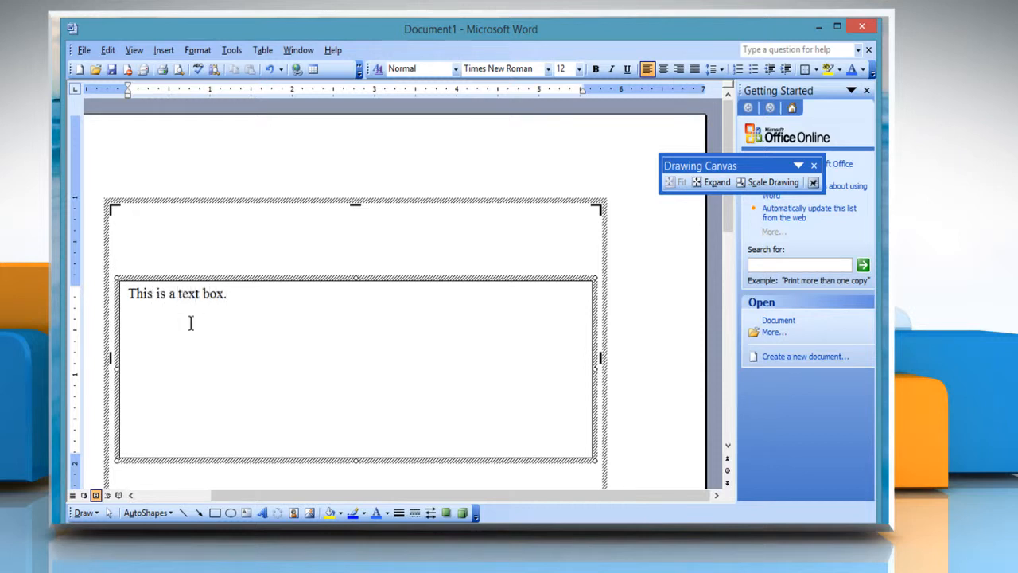
click(662, 359)
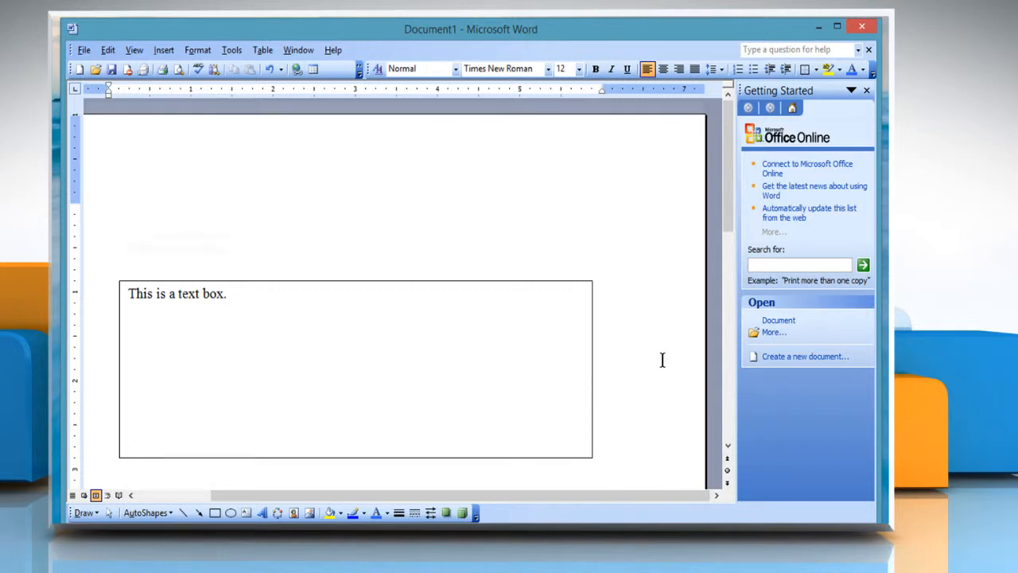